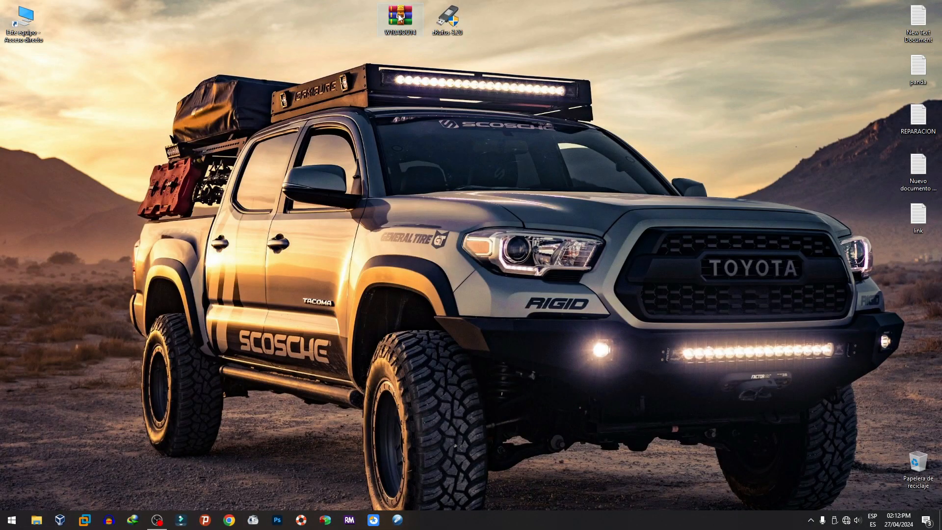
Extract the downloaded Windows archive's ISO to the Escritorio (desktop) folder.
double_click(399, 16)
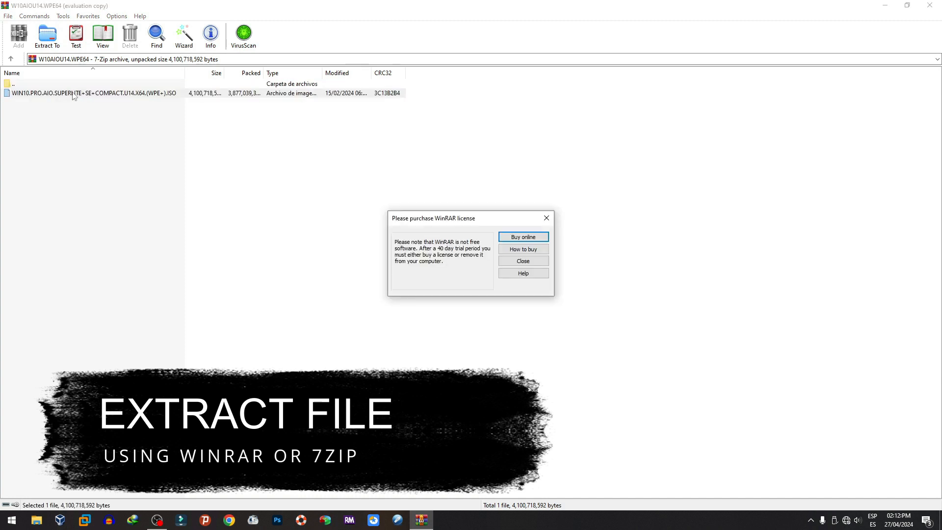
mouse_move(558, 184)
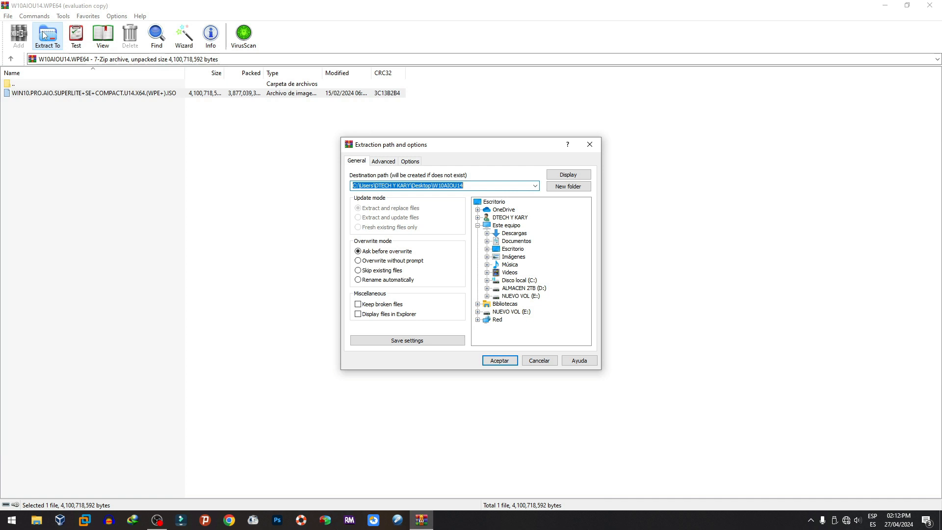
click(494, 201)
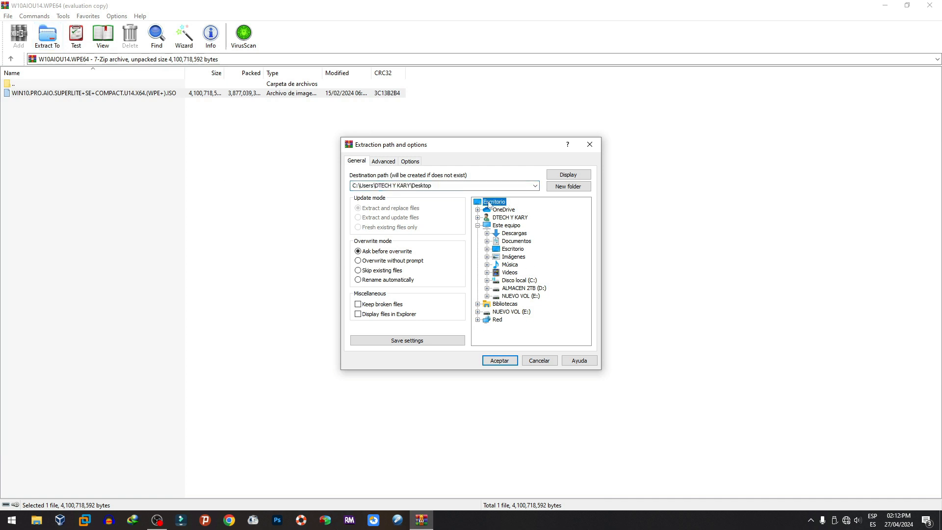
click(499, 360)
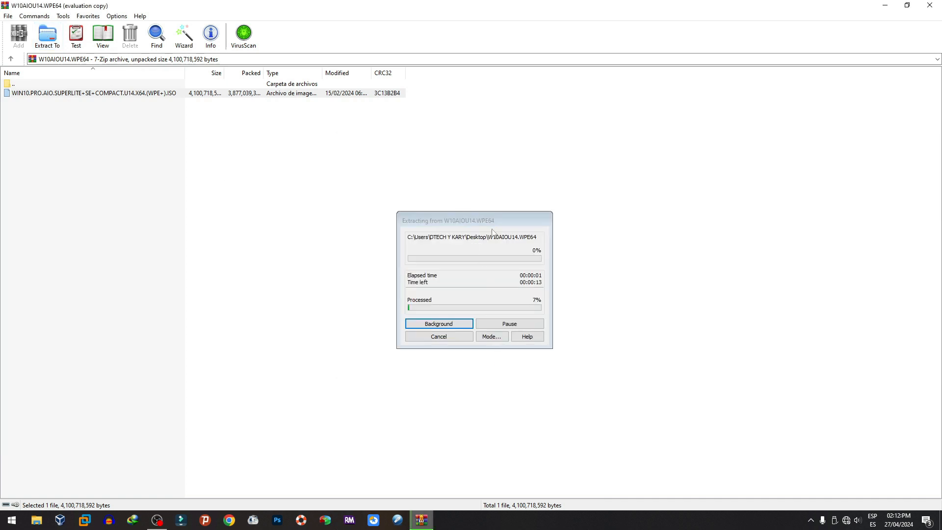
click(437, 323)
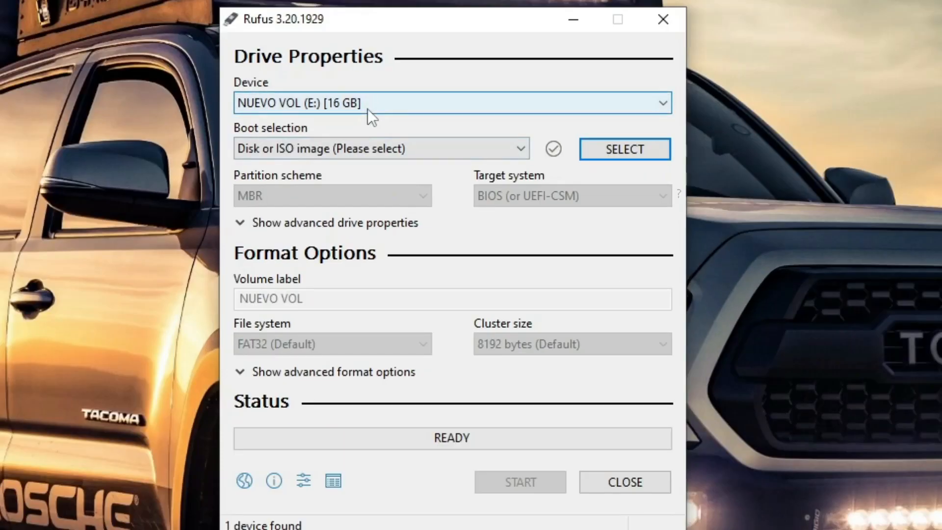
Load the WIN10.PRO.AIO ISO from the desktop as the boot image for the 16 GB drive.
click(624, 148)
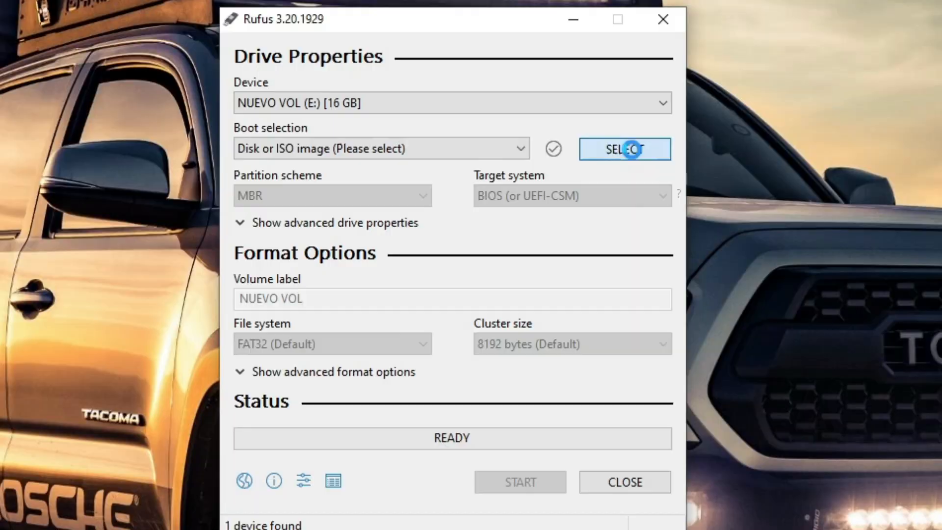
click(624, 149)
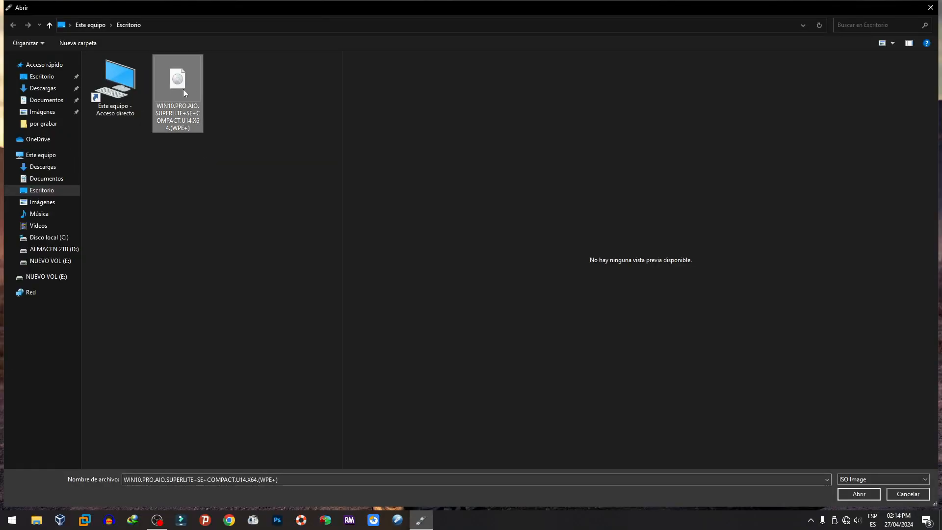
click(857, 493)
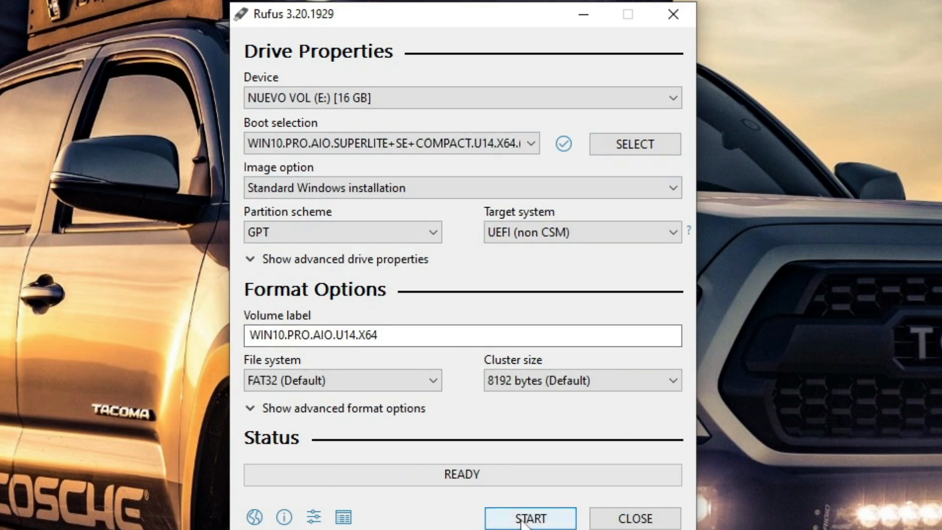
Start the USB write with 'Disable data collection (Skip privacy questions)' enabled in Windows User Experience.
click(529, 518)
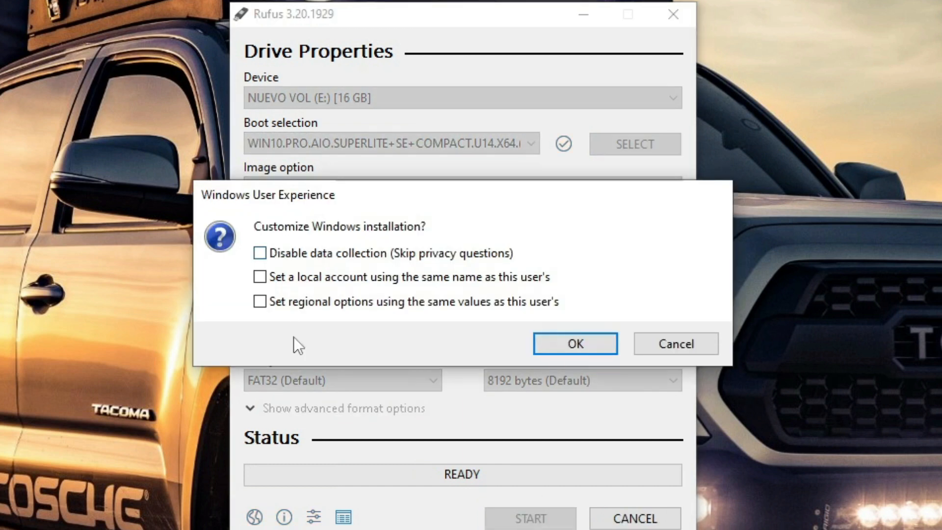
click(259, 254)
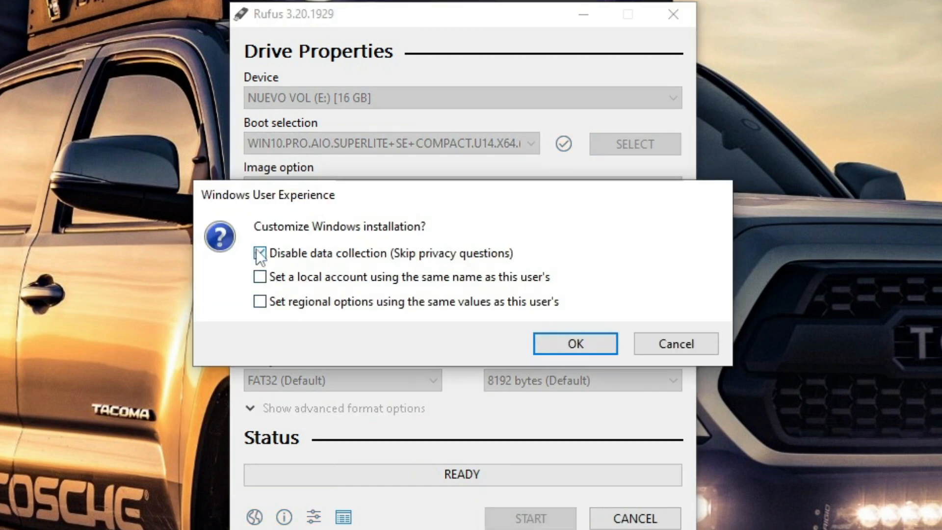
click(259, 253)
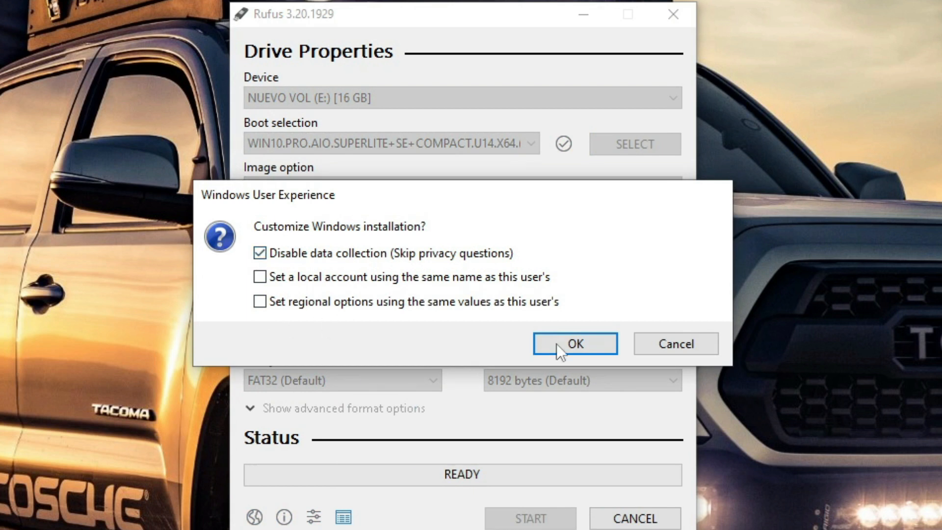
click(574, 343)
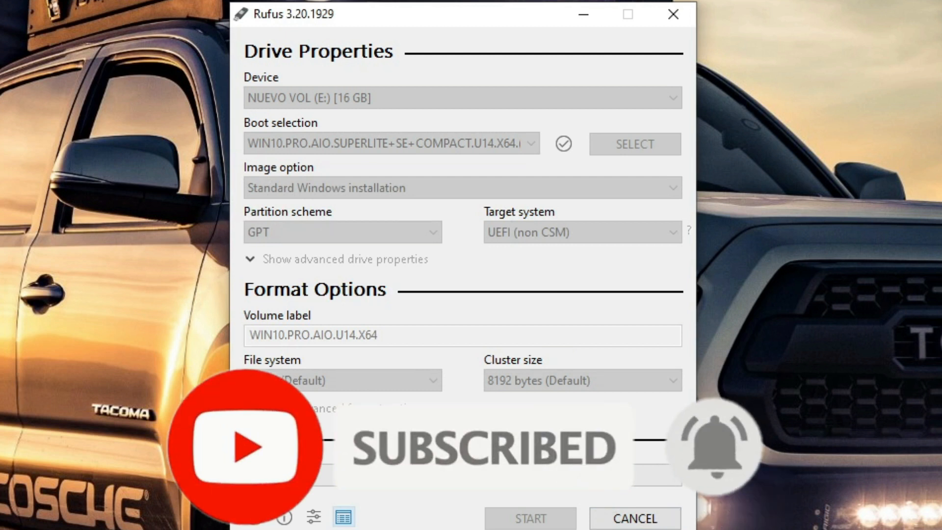
Confirm the data-destruction warning so Rufus flashes the drive, now named WIN10_PRO_A.
click(529, 518)
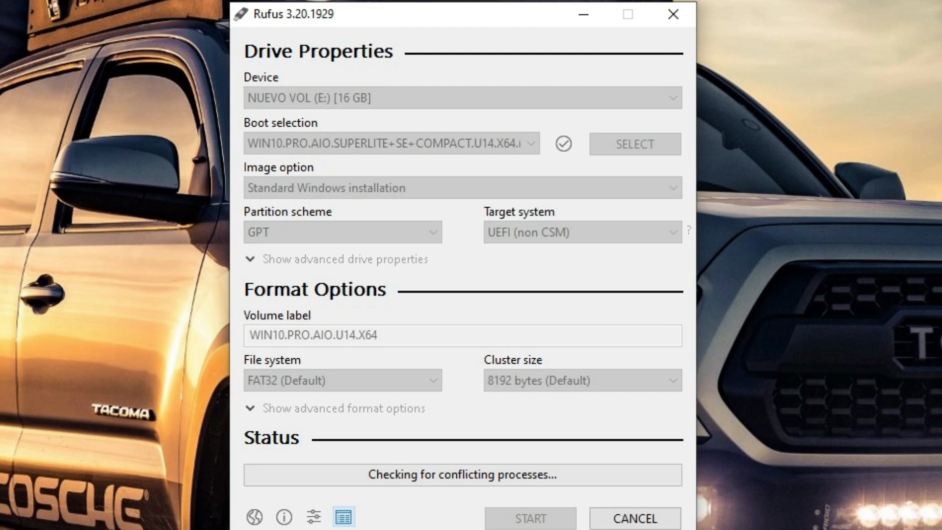
click(529, 518)
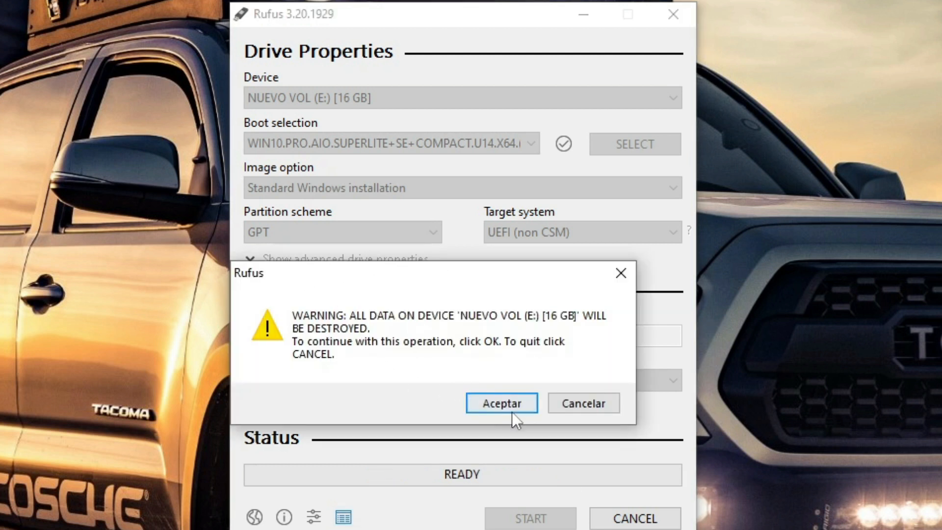
click(502, 402)
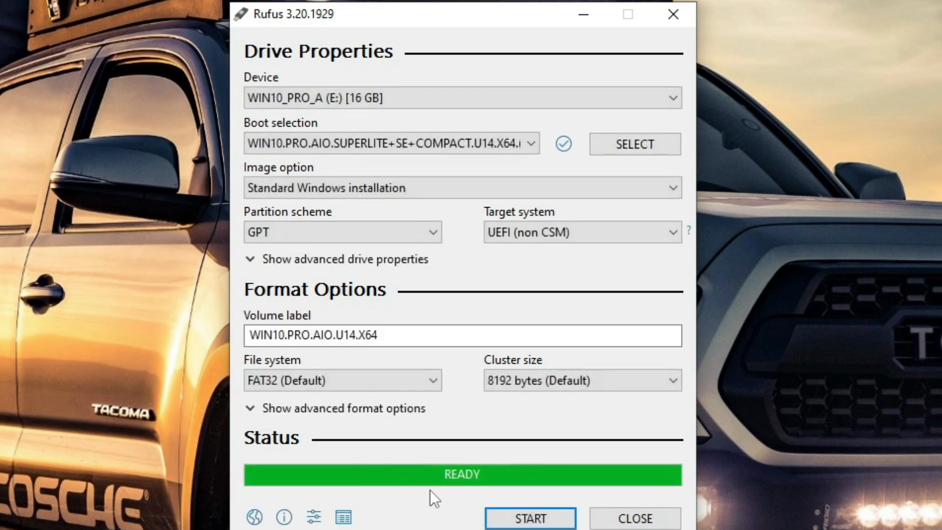
mouse_move(435, 481)
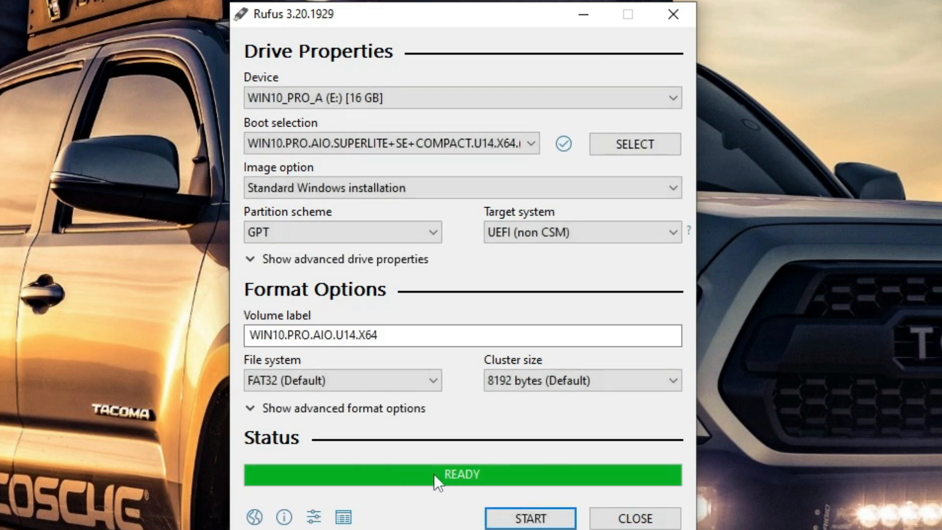
mouse_move(454, 501)
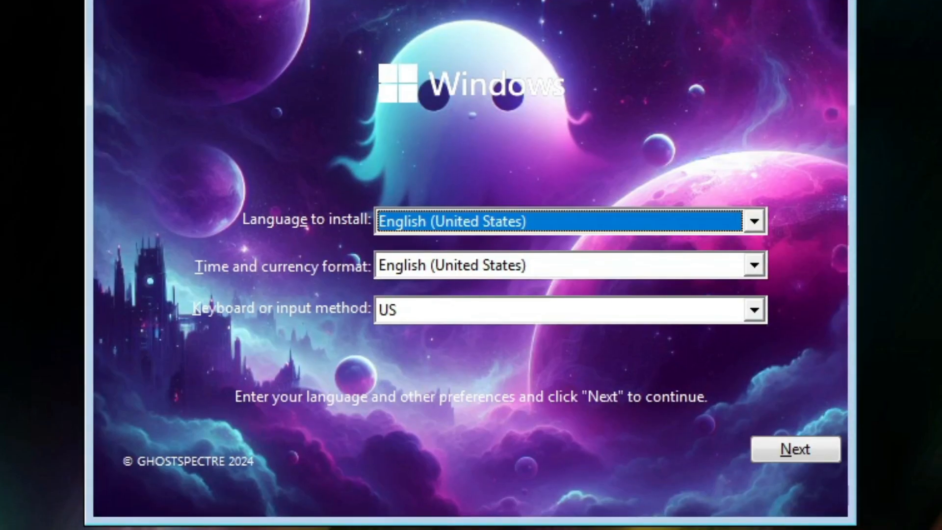
Keep the English language settings and begin the Windows installation.
click(794, 448)
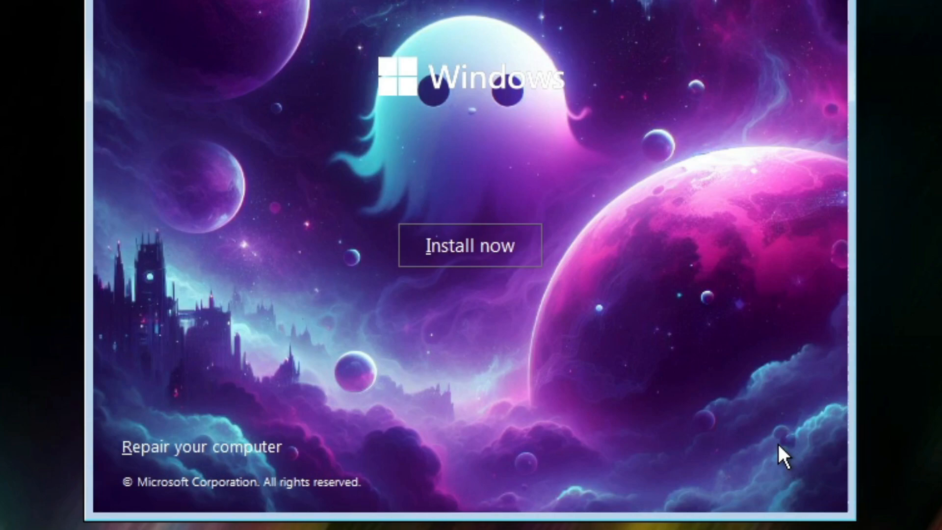
click(469, 245)
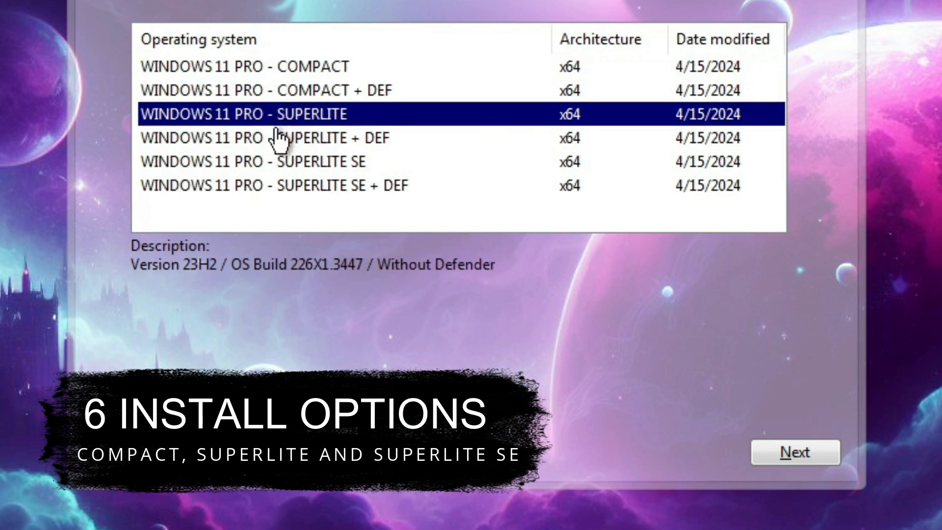
Choose the WINDOWS 11 PRO - SUPERLITE SE edition and continue.
click(271, 185)
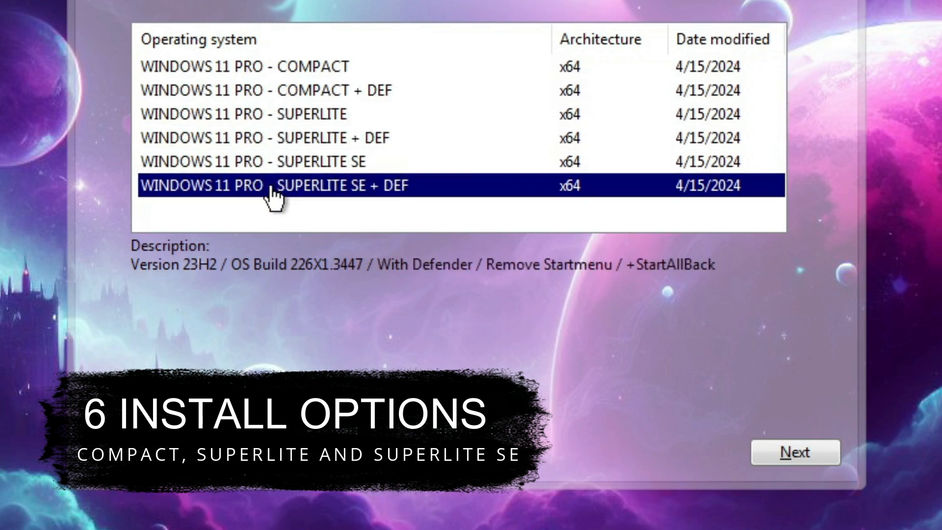
click(252, 161)
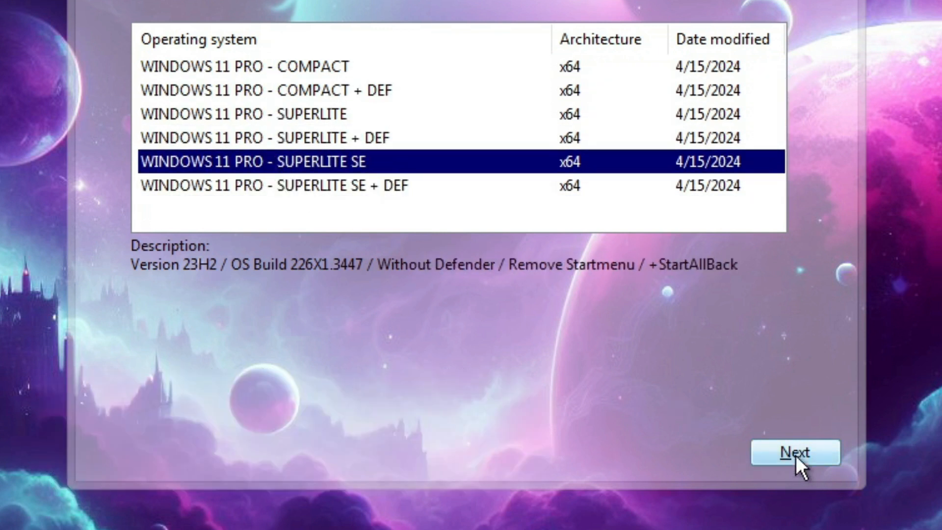
click(795, 451)
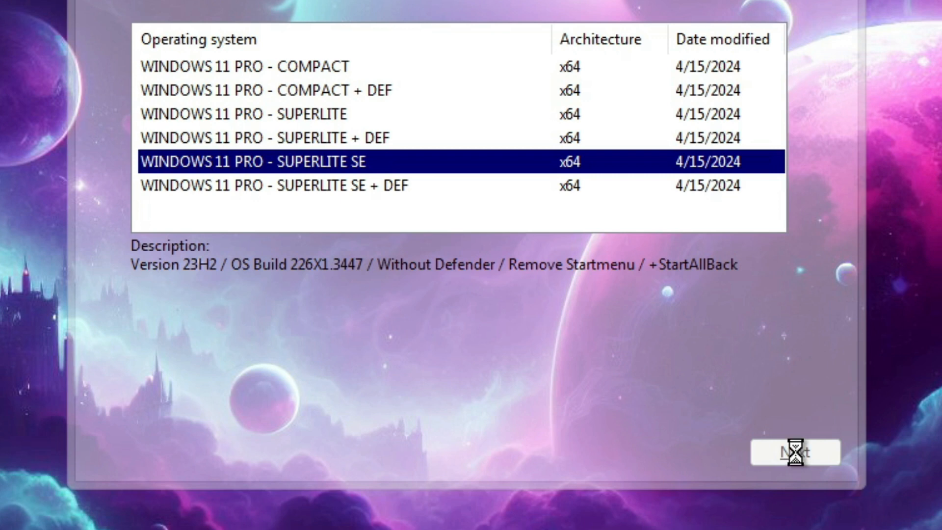
Accept the Microsoft license terms and install onto Drive 0's 60 GB unallocated space.
click(794, 451)
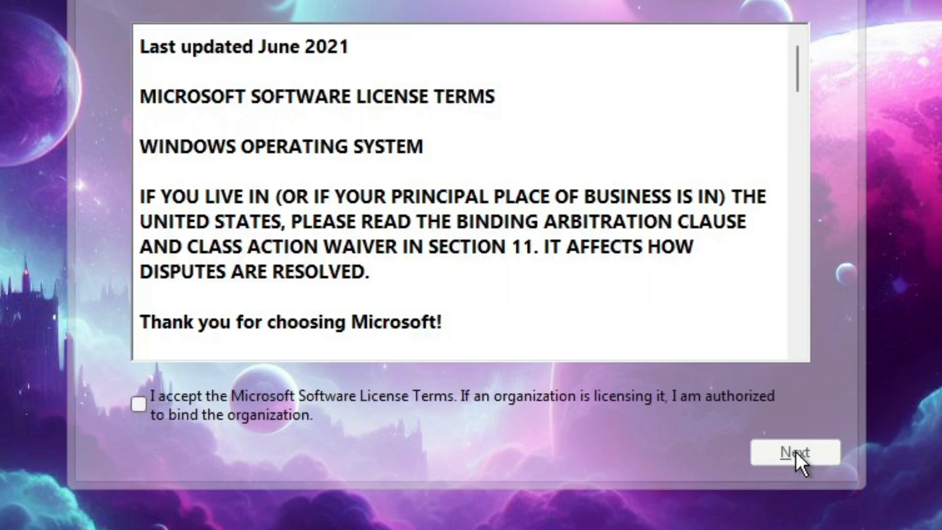
click(138, 404)
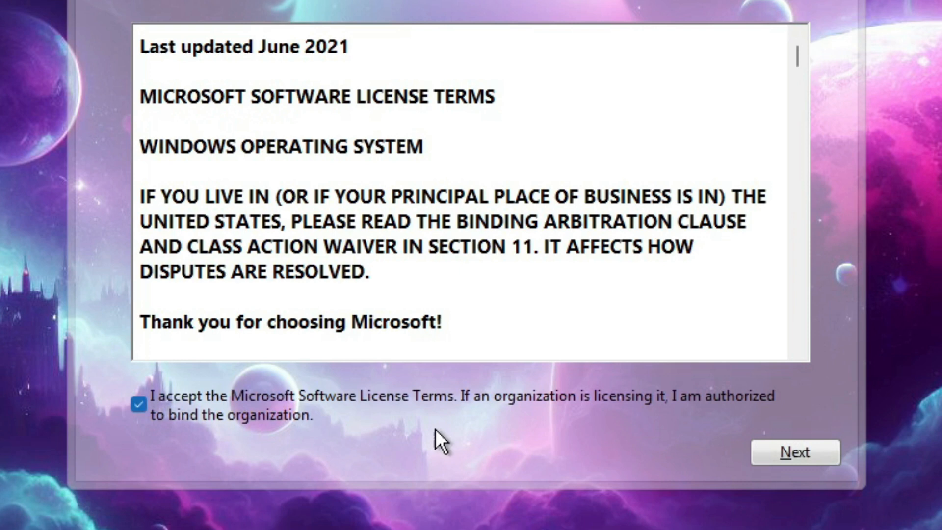
click(794, 451)
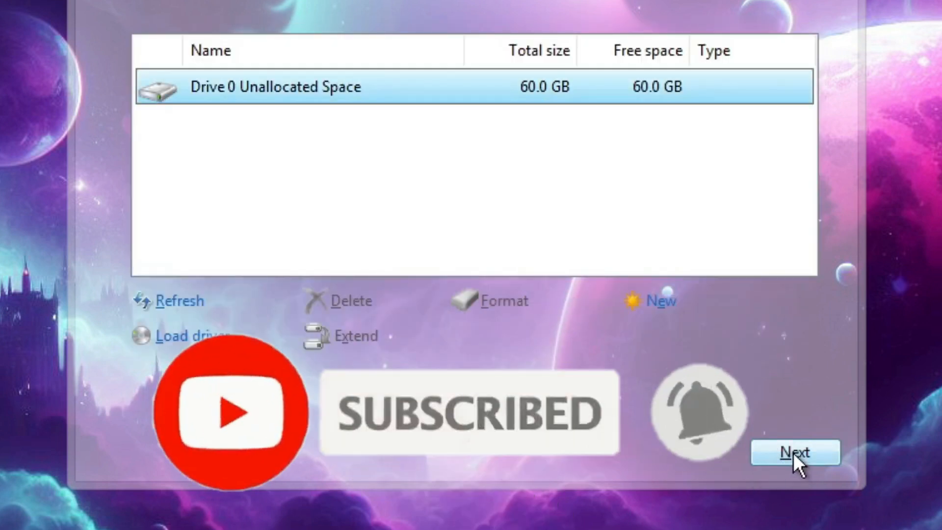
click(795, 451)
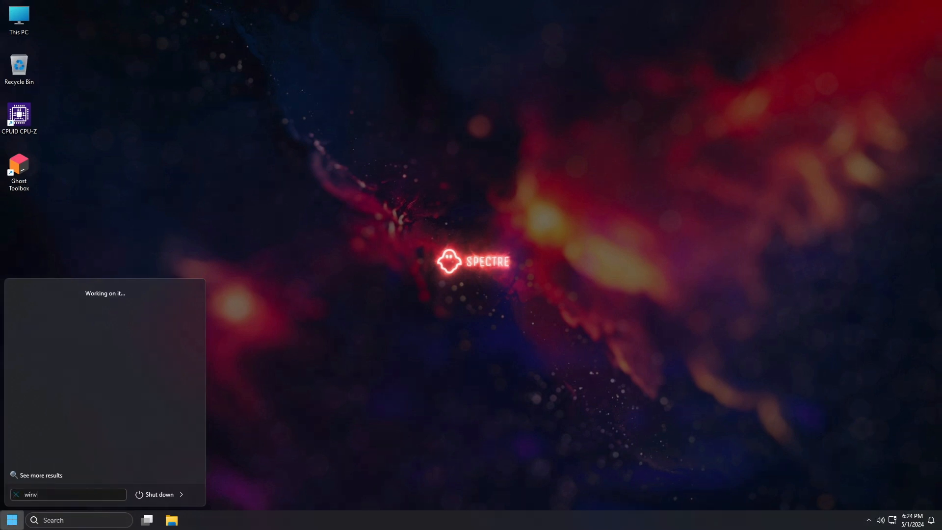
Run winver to confirm version 23H2 build 22631.3447, then dismiss About Windows.
key(Return)
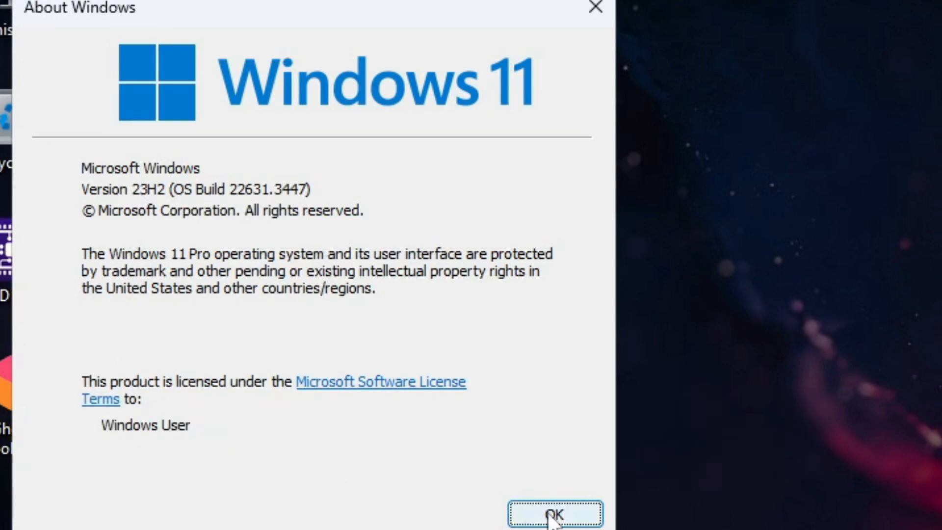
click(554, 513)
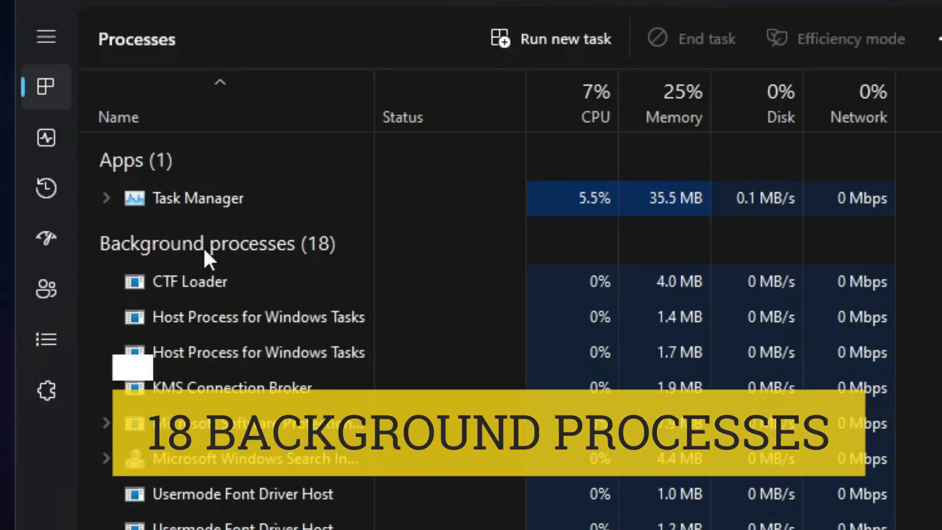
Show the Performance page's Memory details: 1.0 of 4.0 GB in use.
click(46, 137)
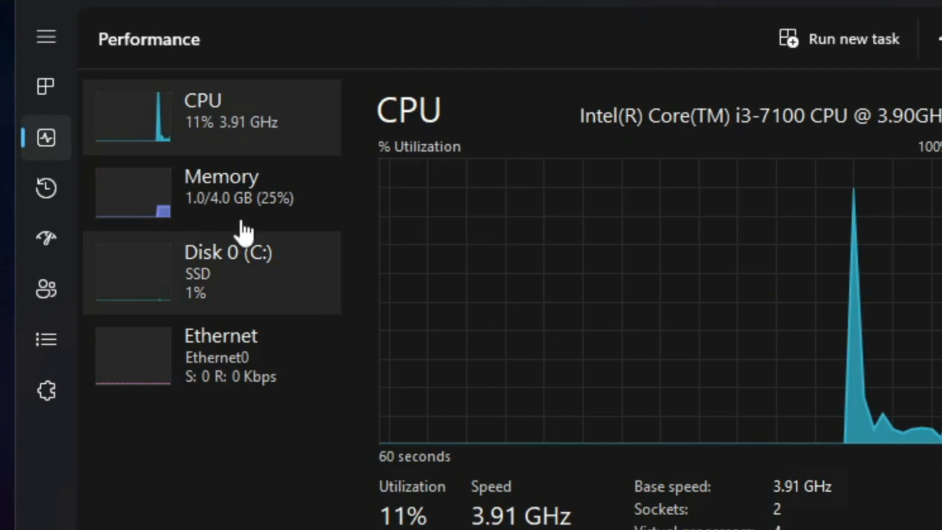
click(210, 192)
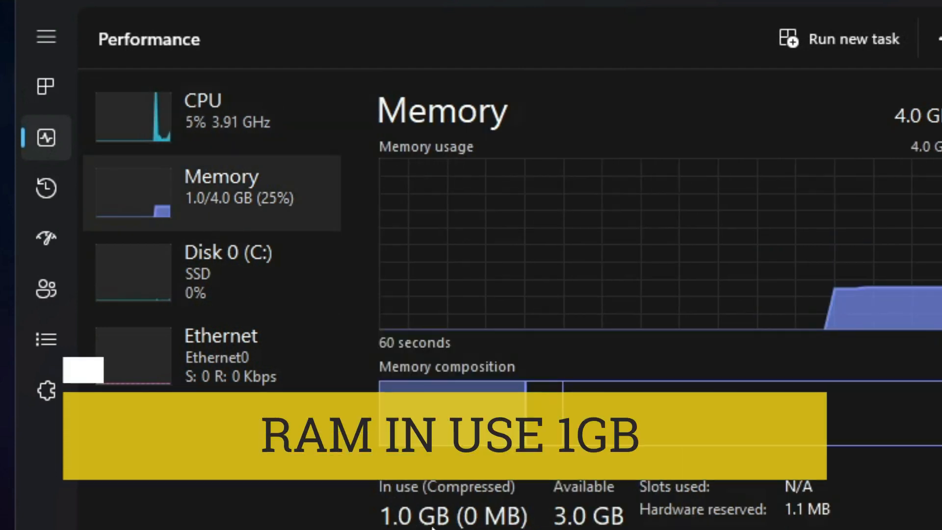